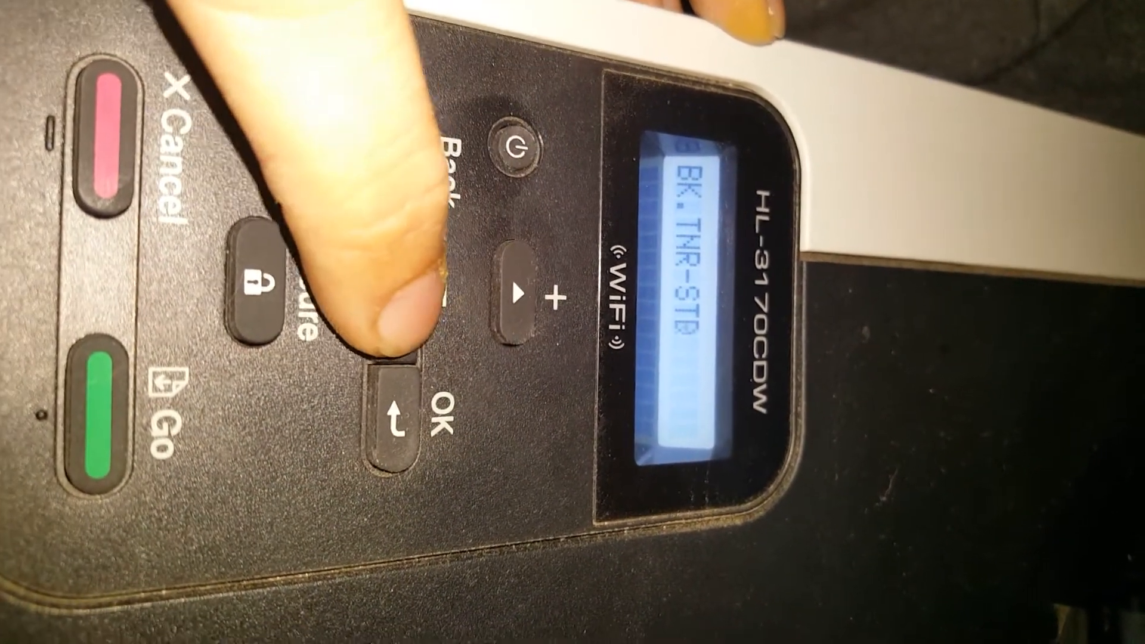
# Confirm BK.TNR-STD so the LCD offers the Reset or Exit choice
pyautogui.click(511, 292)
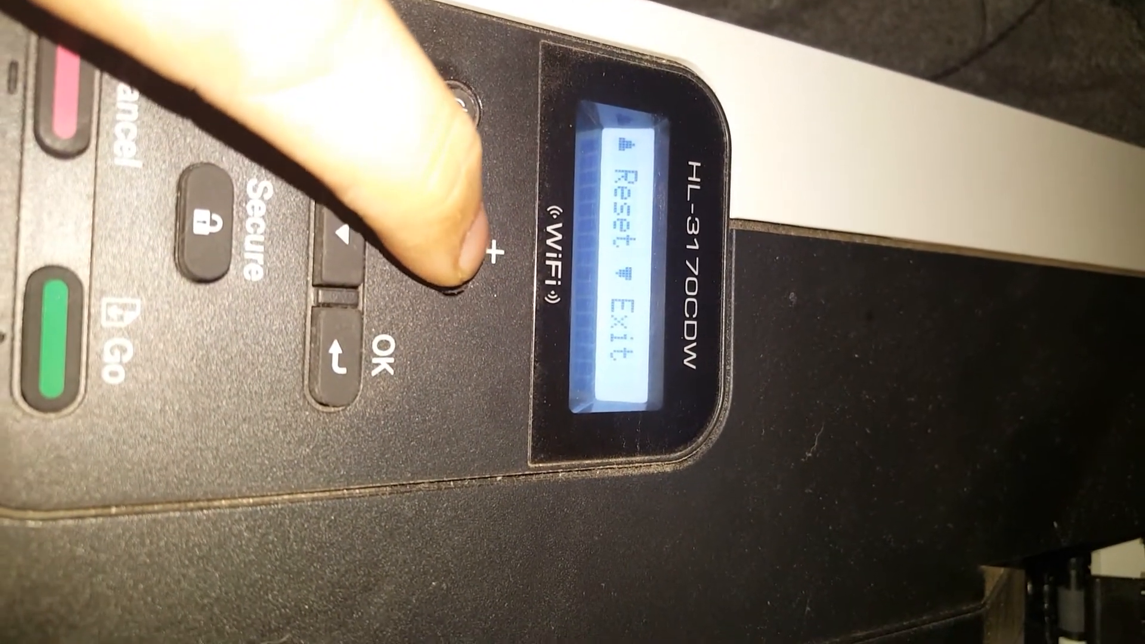